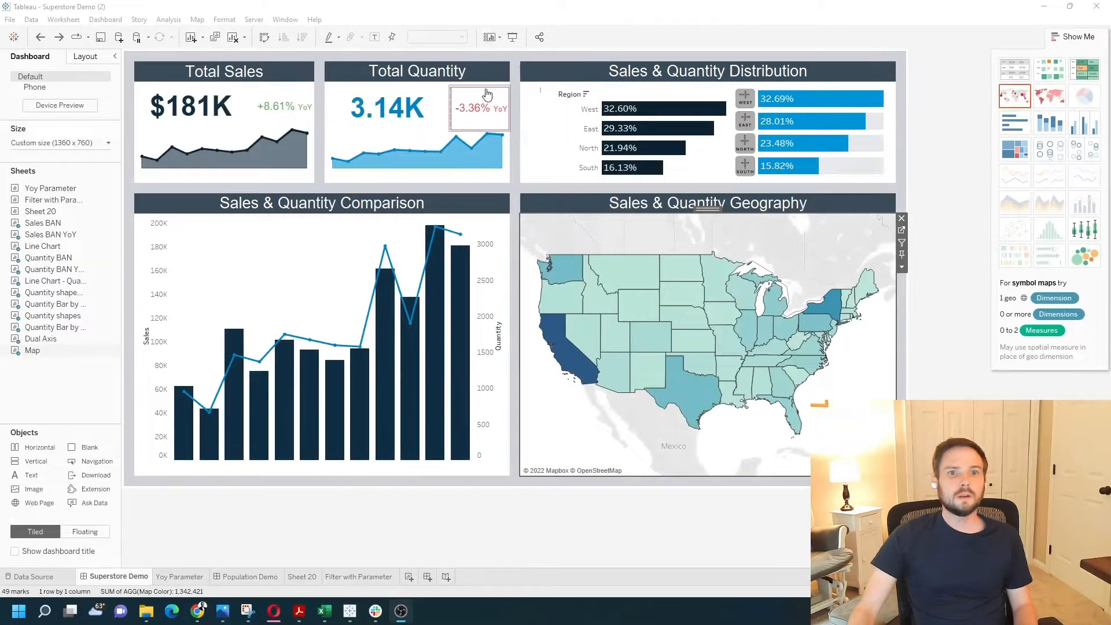
pyautogui.moveTo(410, 577)
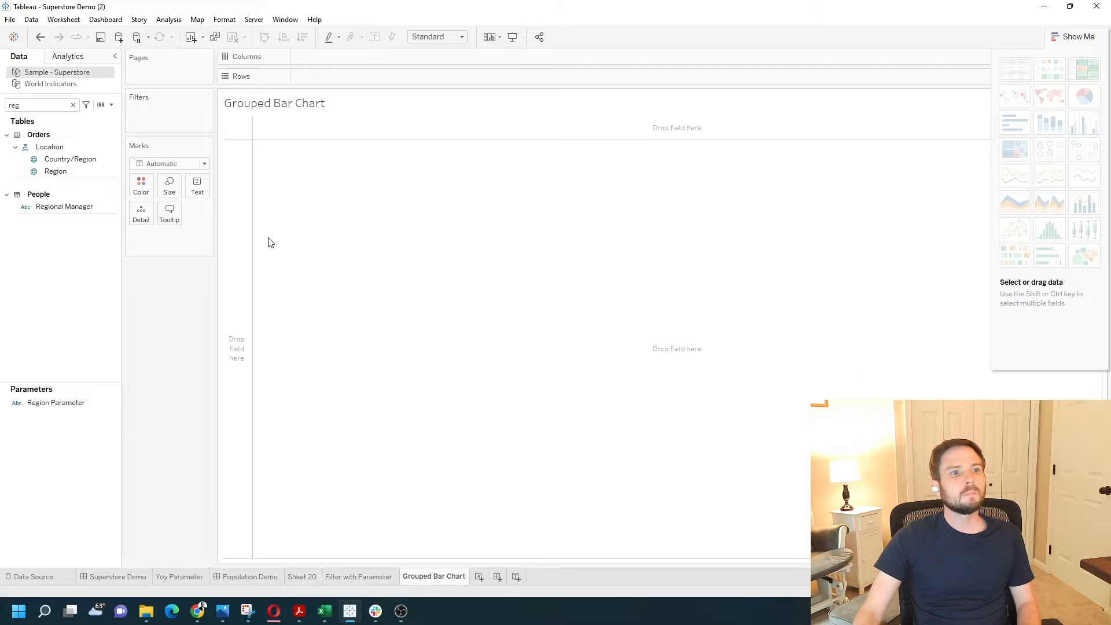
# Place Region on Columns and search for the 'sales' field to add to Rows
pyautogui.click(56, 171)
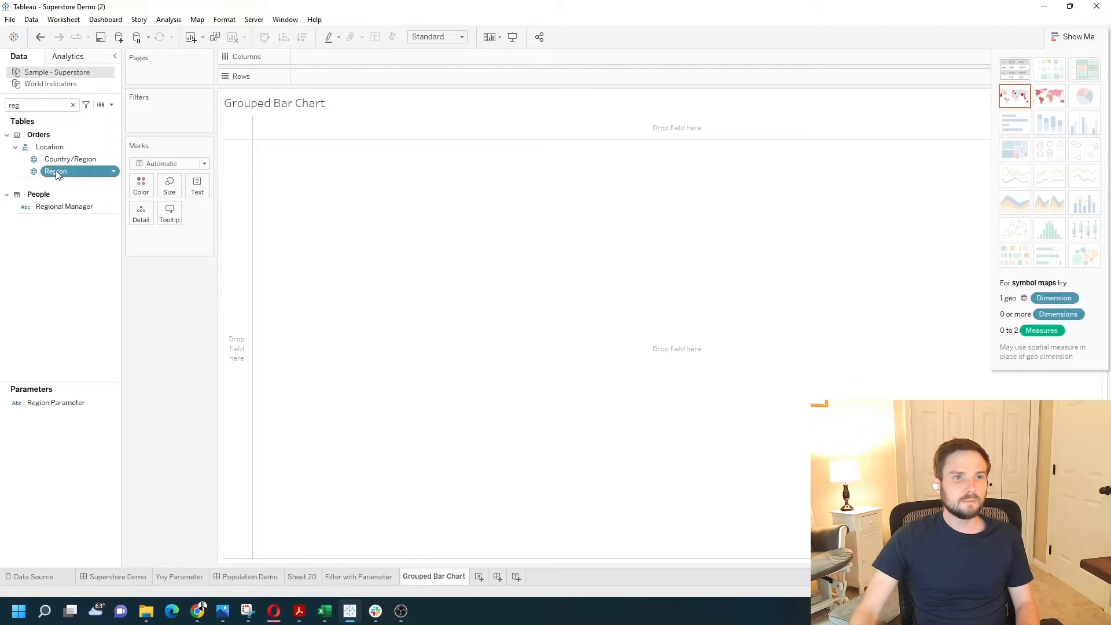
pyautogui.moveTo(57, 171); pyautogui.dragTo(368, 62)
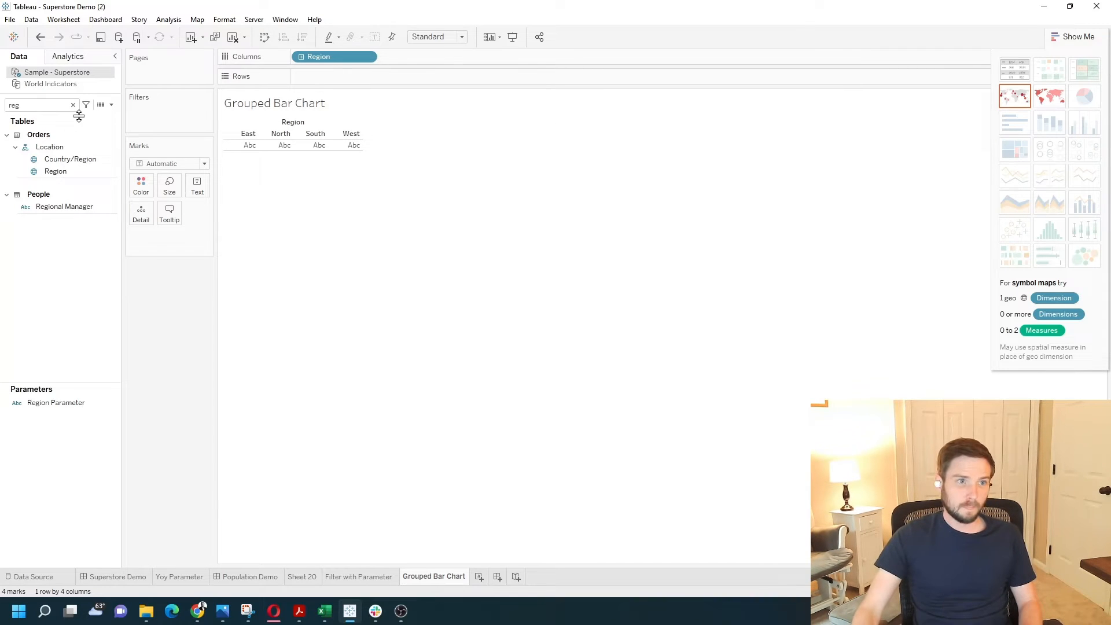
pyautogui.write('sales')
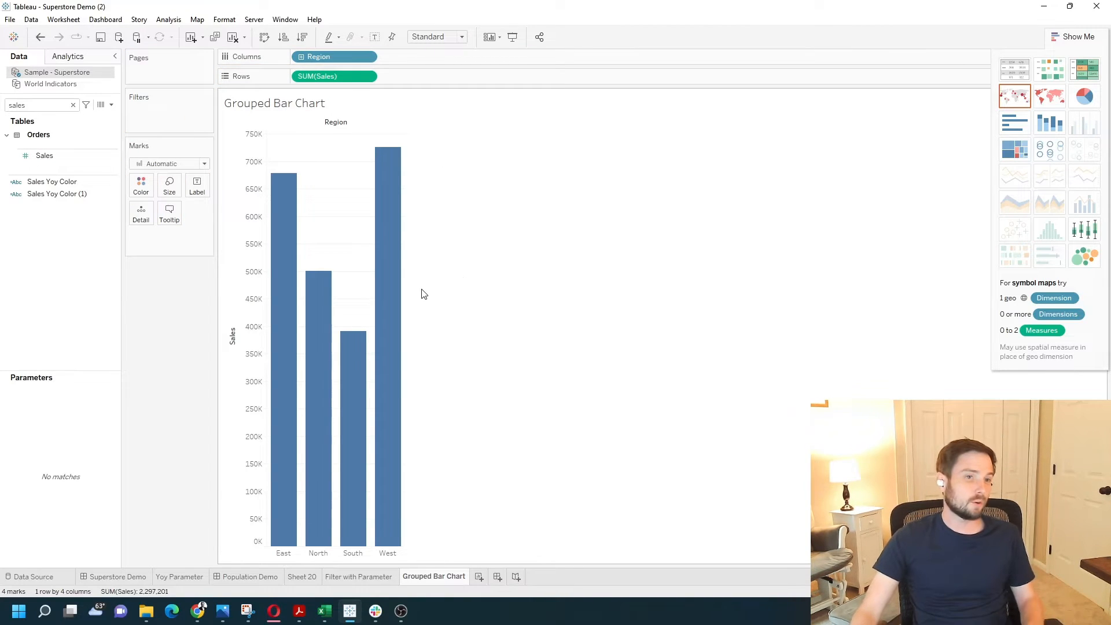
pyautogui.moveTo(358, 177)
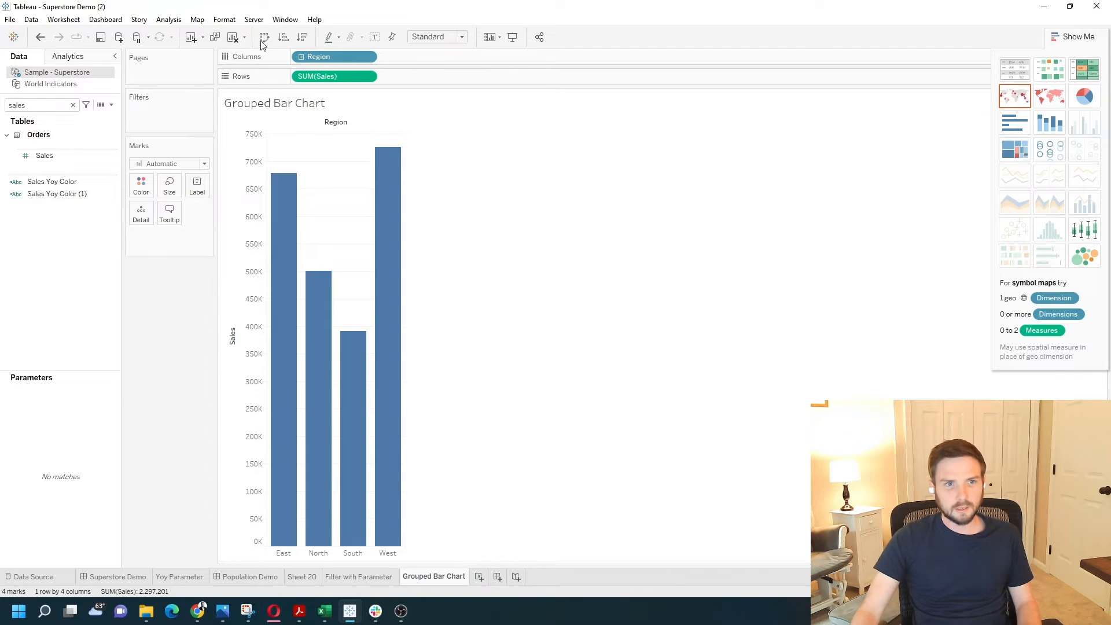
# Swap axes to horizontal bars and back to vertical, then close the Show Me panel
pyautogui.click(264, 37)
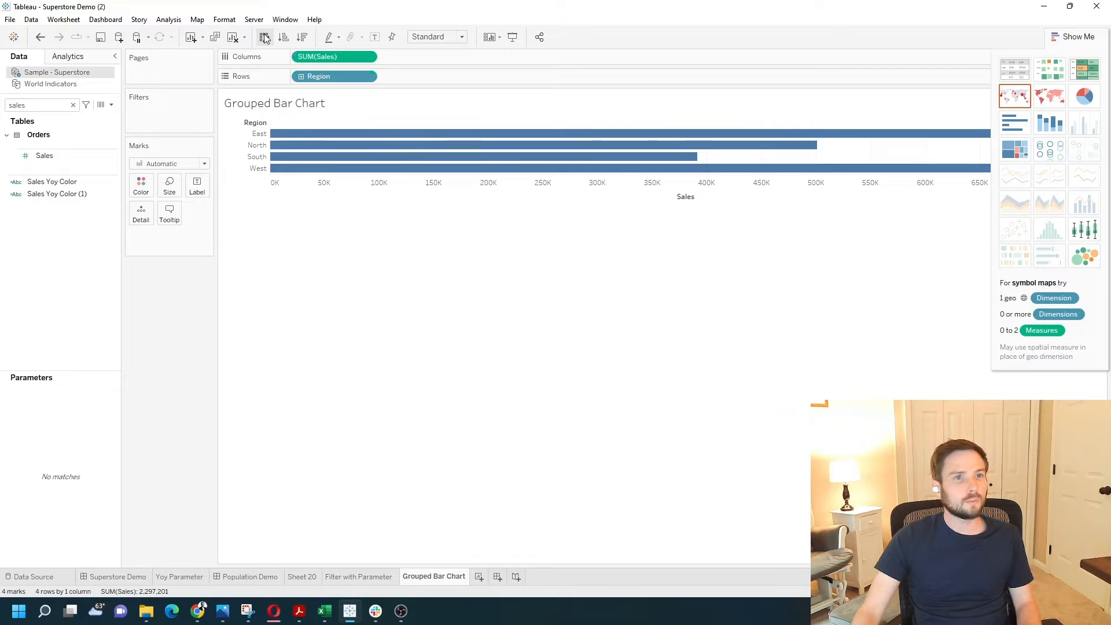
pyautogui.click(263, 37)
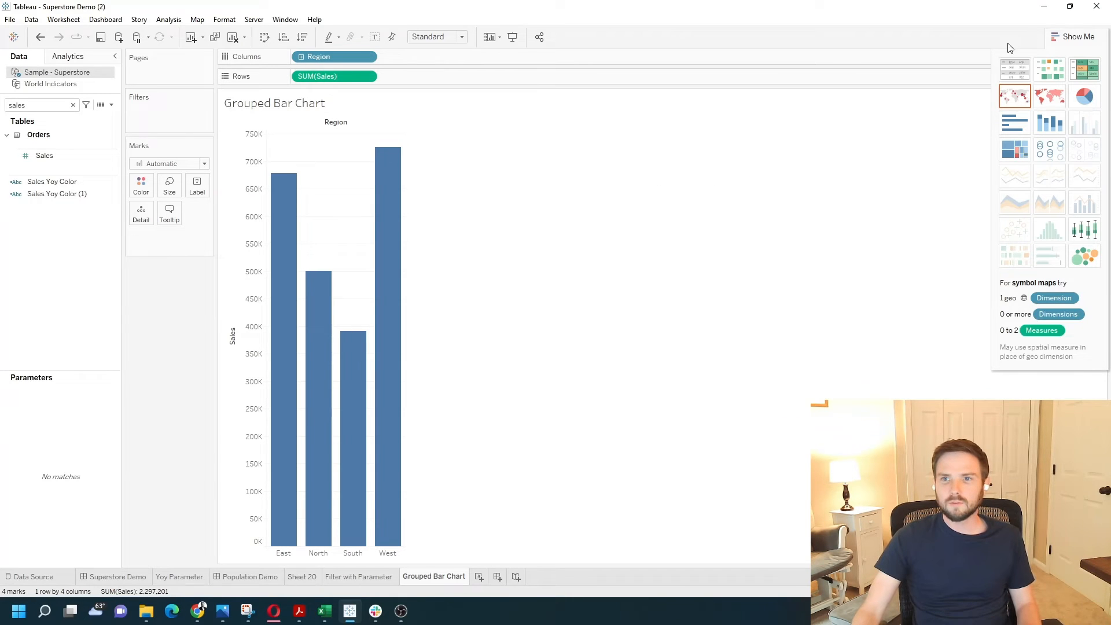
pyautogui.click(1075, 36)
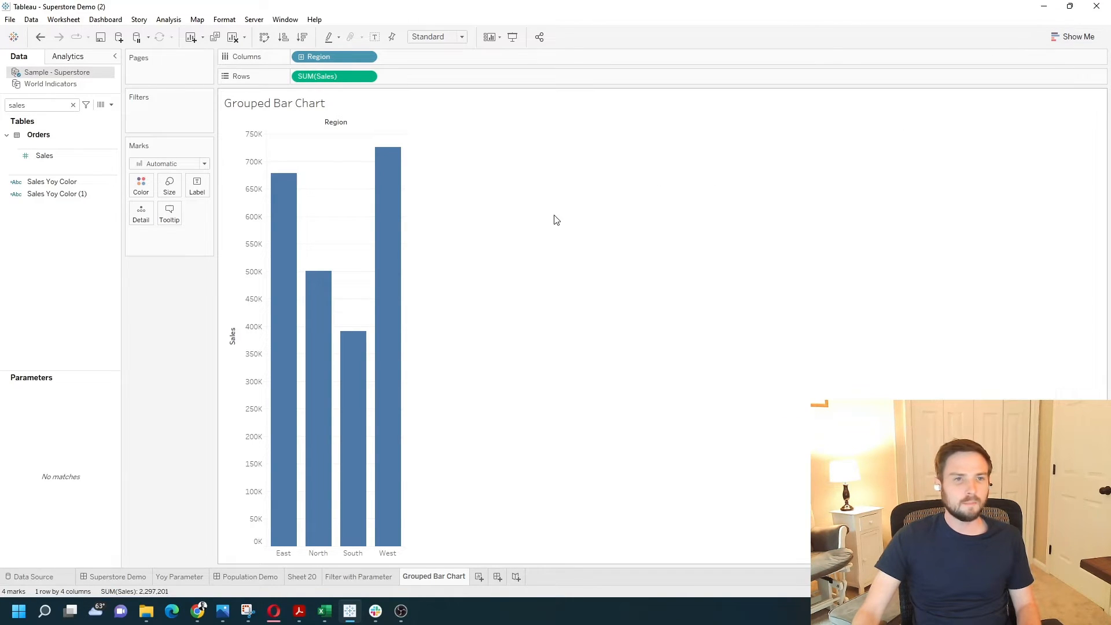
pyautogui.click(461, 36)
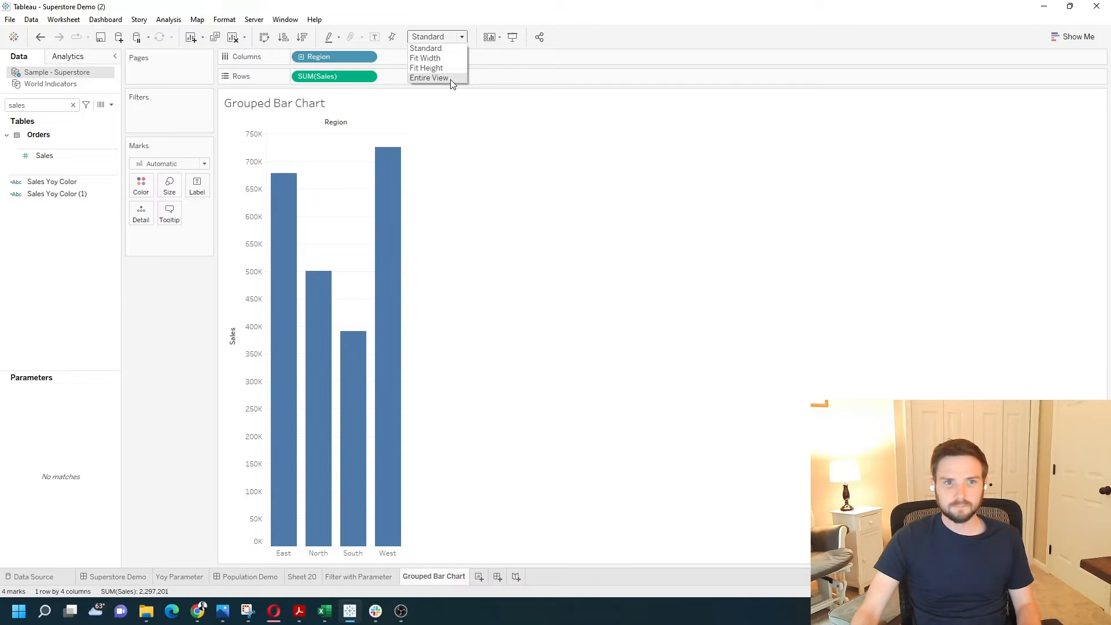
# Fit the regional sales chart to Entire View
pyautogui.click(428, 78)
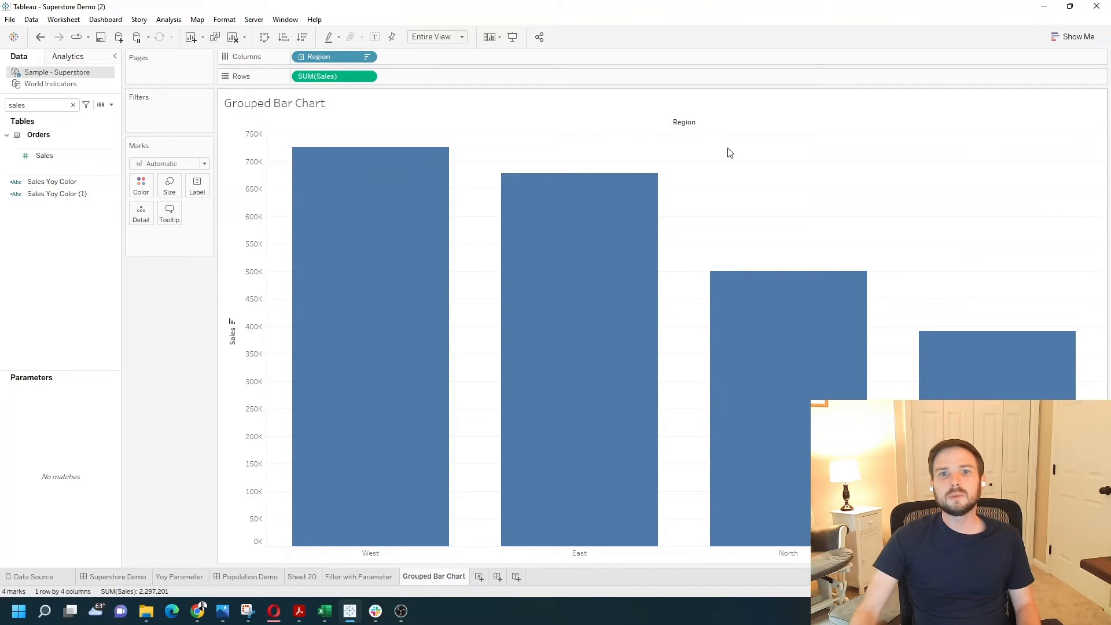
pyautogui.moveTo(383, 517)
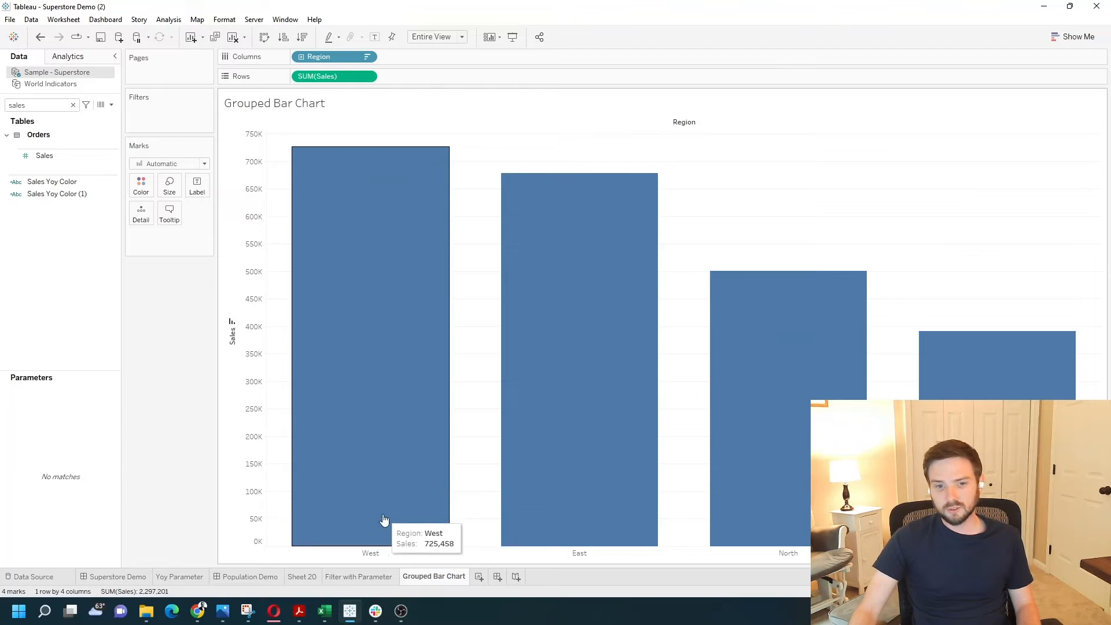
pyautogui.moveTo(546, 177)
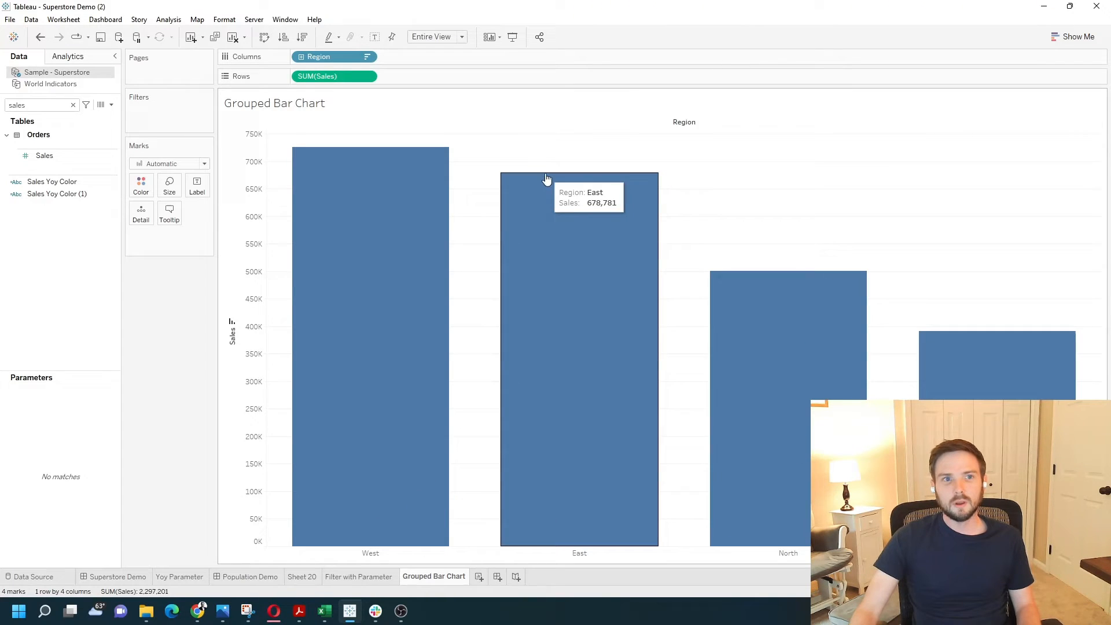
pyautogui.moveTo(584, 160)
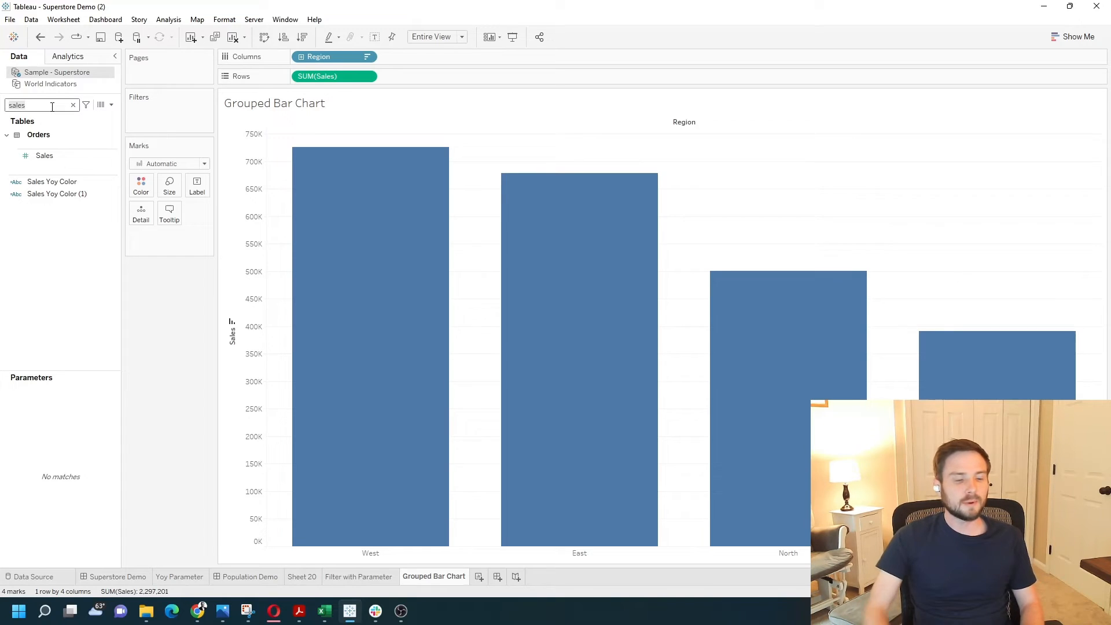
# Add Category after Region on Columns to split each region into Furniture, Office Supplies and Technology bars
pyautogui.write('cat')
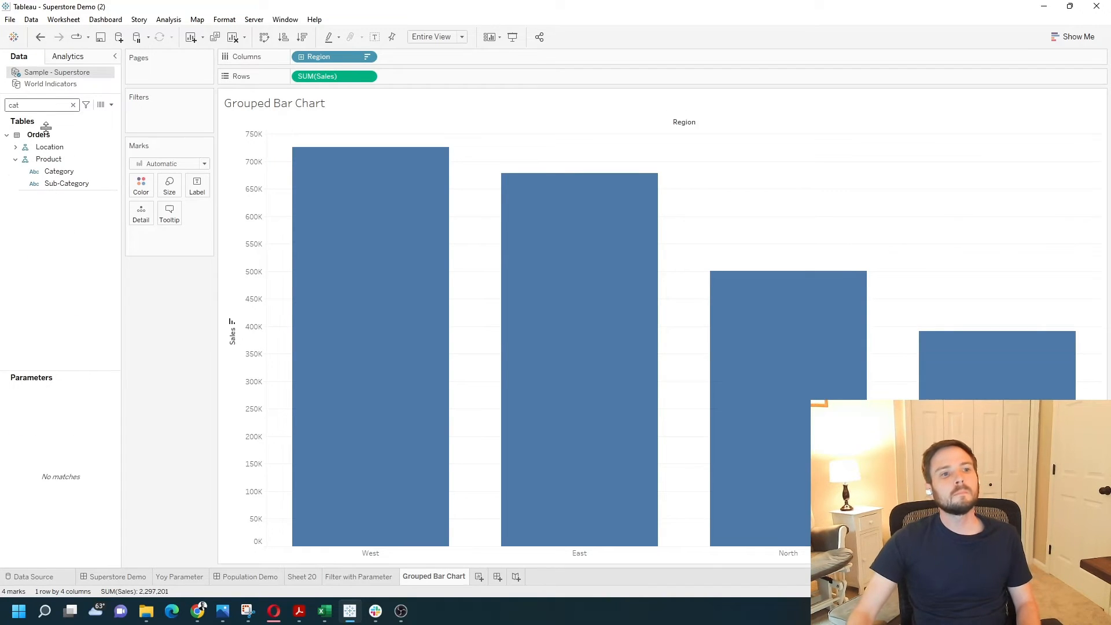
pyautogui.moveTo(59, 171); pyautogui.dragTo(414, 57)
pyautogui.write('reg')
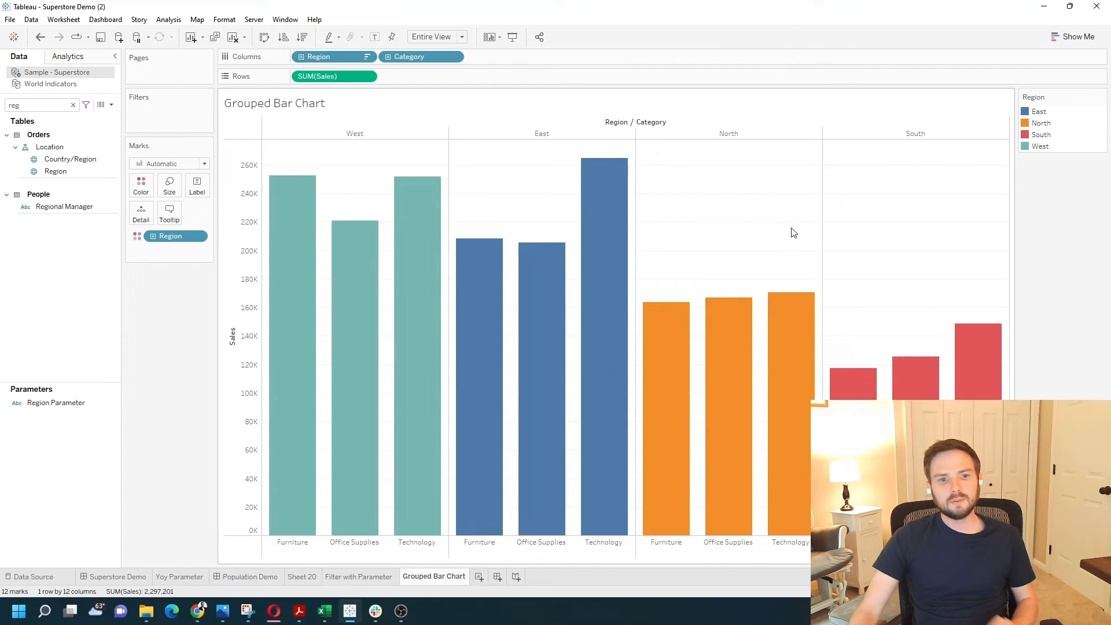
pyautogui.click(354, 133)
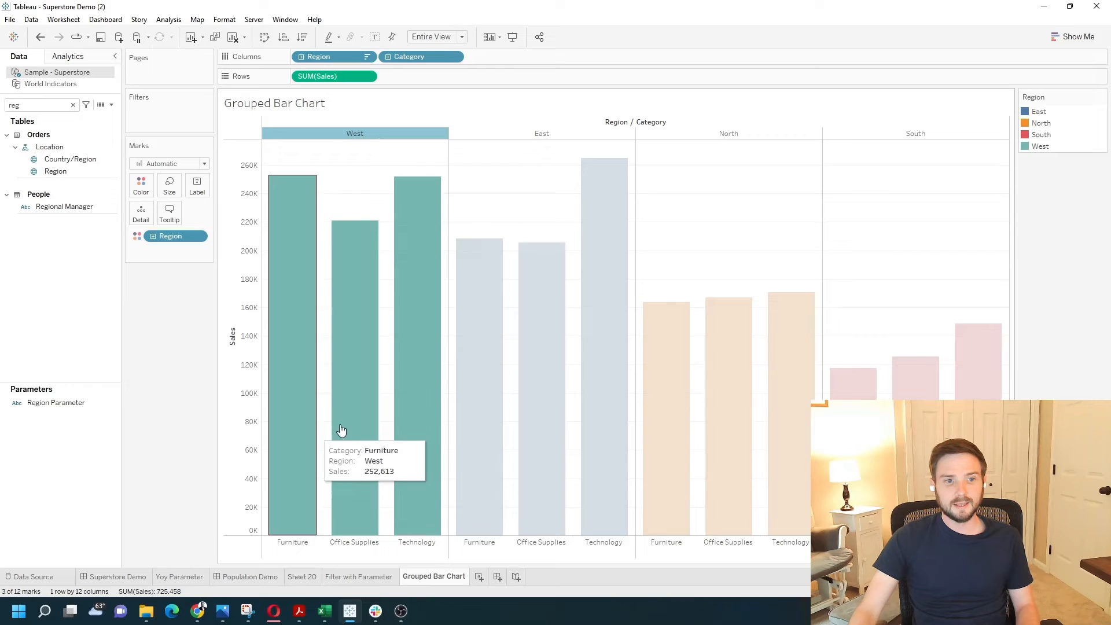
pyautogui.moveTo(314, 560)
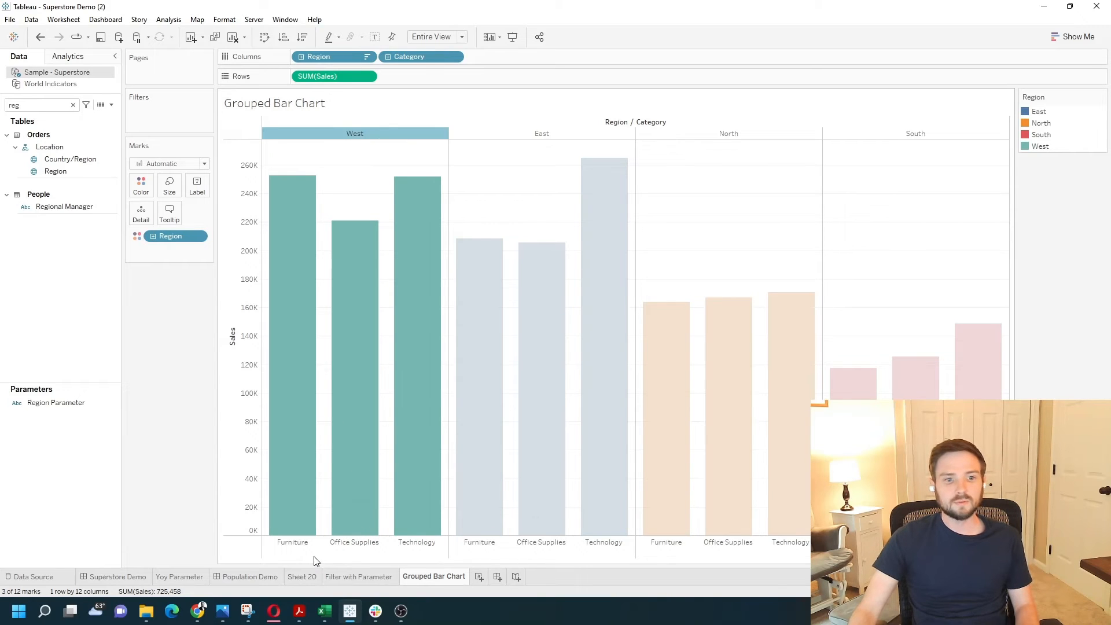
pyautogui.moveTo(290, 460)
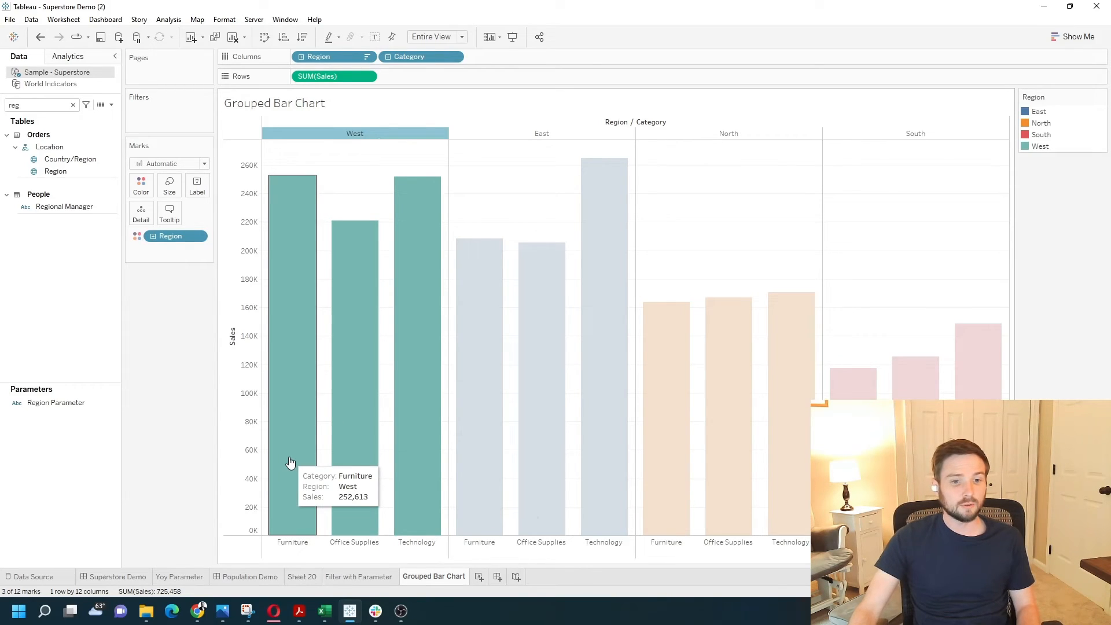
pyautogui.moveTo(422, 401)
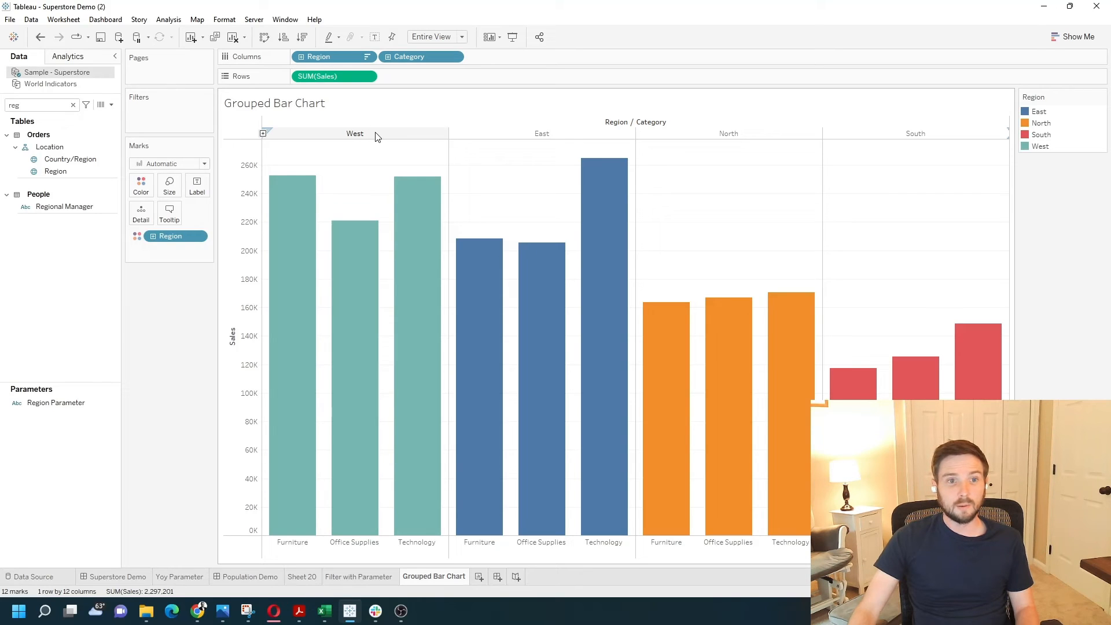
pyautogui.moveTo(354, 541)
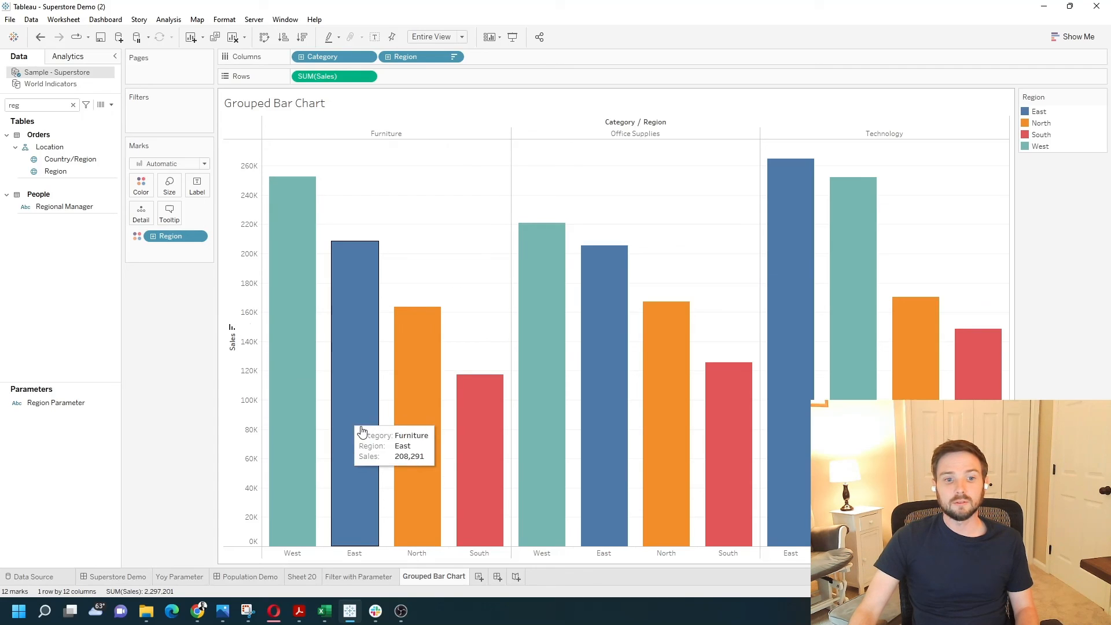
pyautogui.moveTo(394, 163)
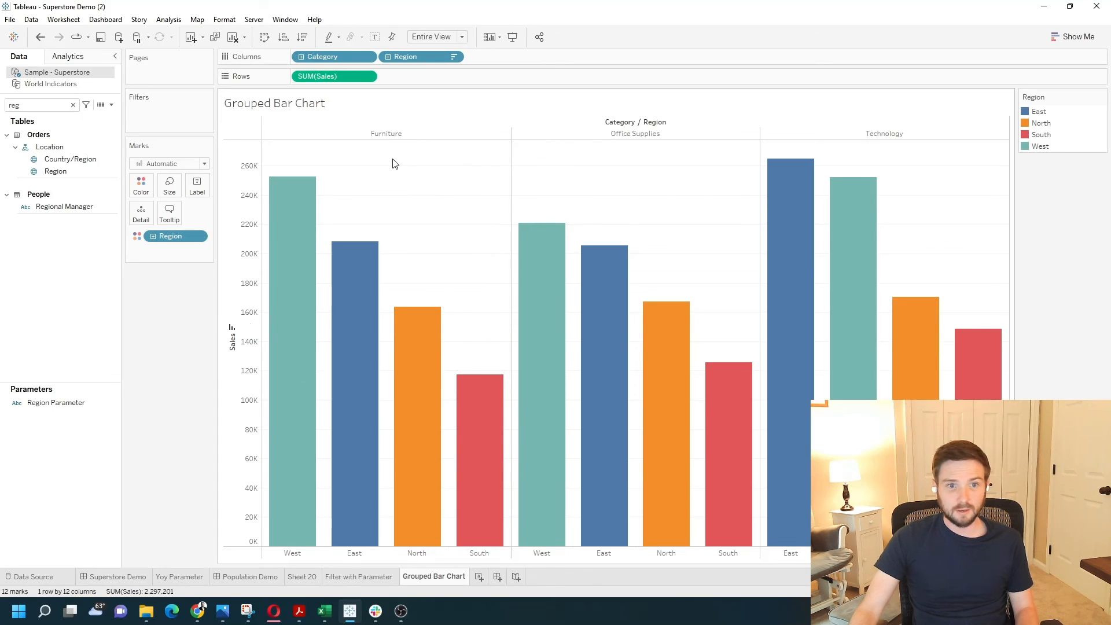
pyautogui.moveTo(421, 169)
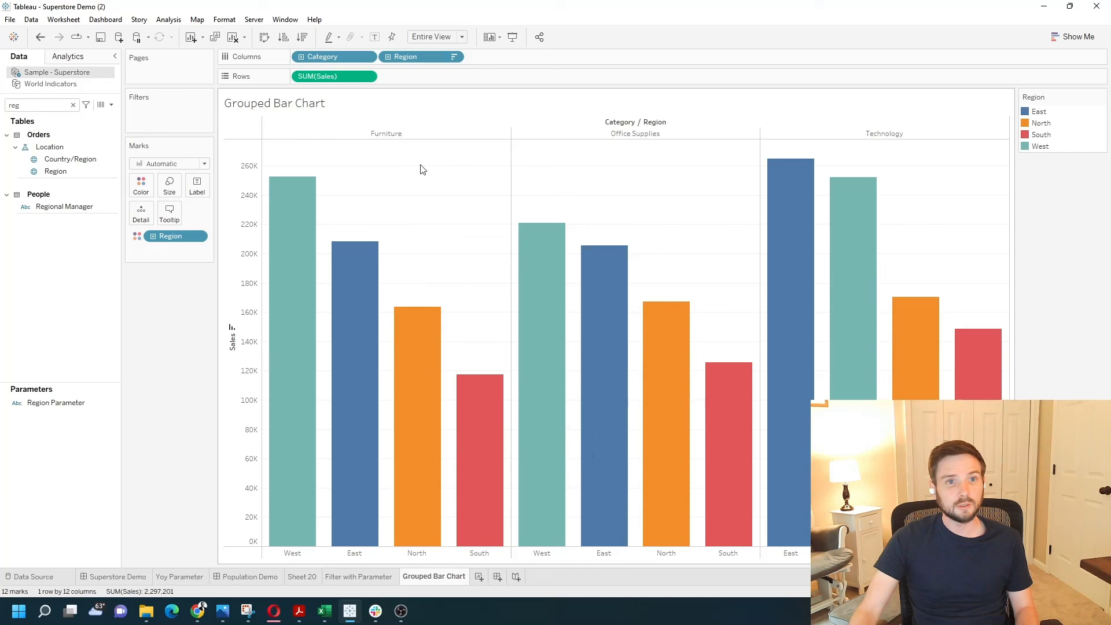